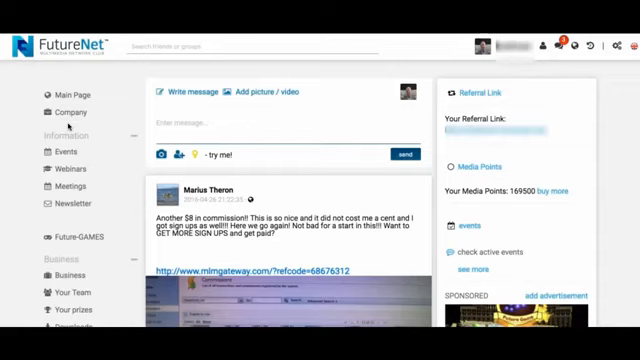
mouse_move(88, 163)
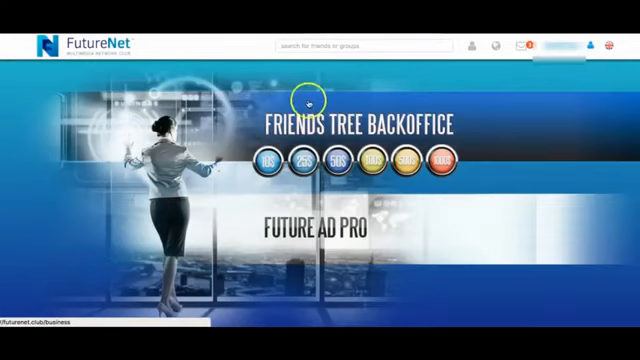
mouse_move(350, 108)
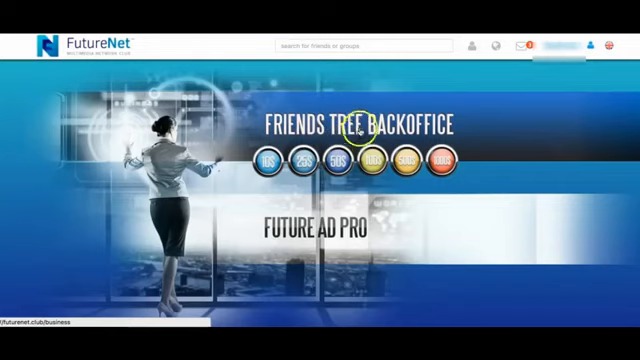
mouse_move(350, 125)
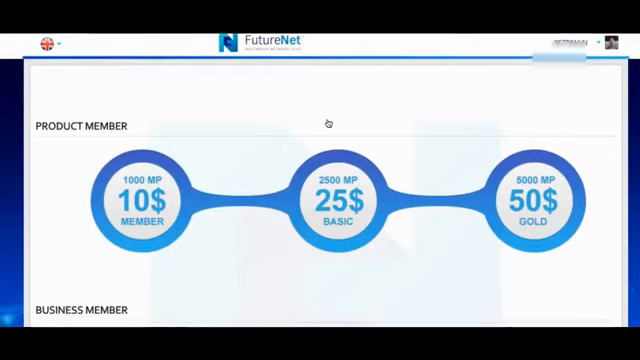
- Scroll down to the Business Member tiers: 100$ Exclusive, 500$ Sapphire, 1000$ Royal
scroll("down", 3)
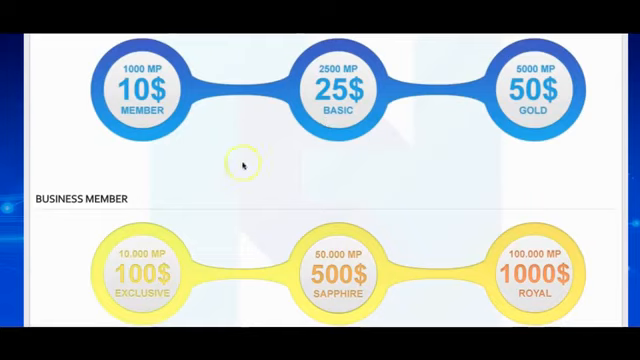
mouse_move(146, 152)
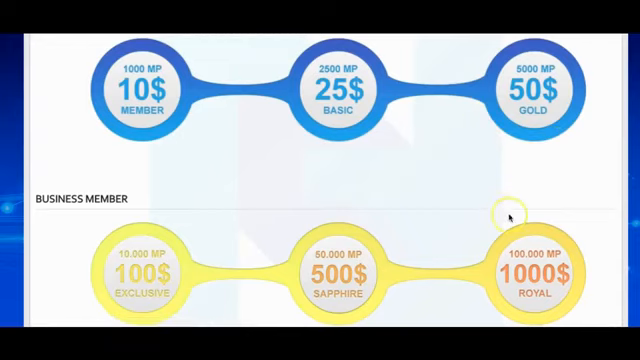
mouse_move(388, 160)
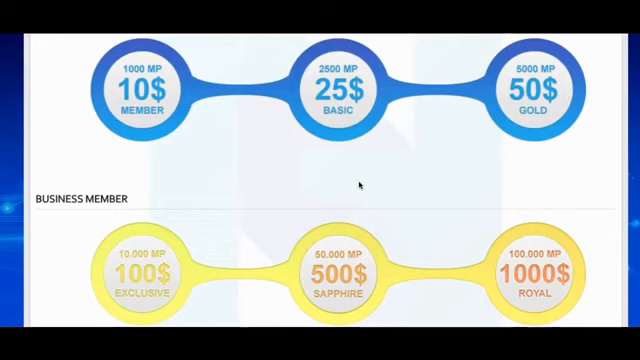
mouse_move(227, 169)
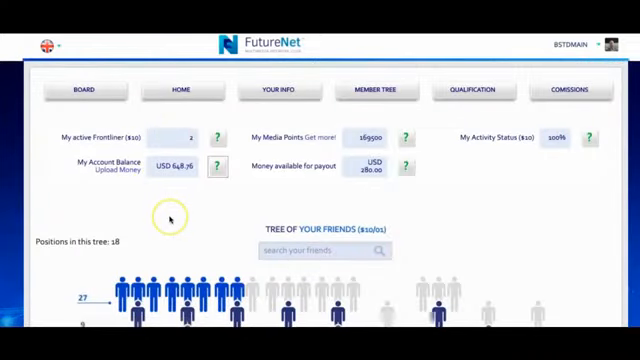
- Scroll the 10$ back office dashboard down to the Tree of Your Friends with 18 positions
scroll("down", 3)
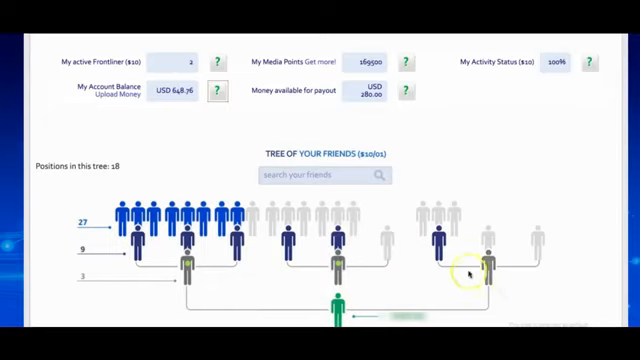
mouse_move(515, 185)
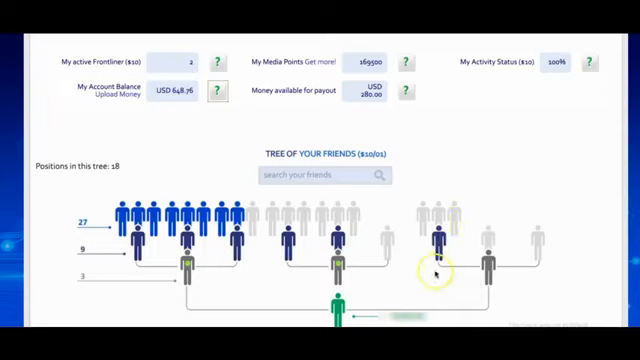
mouse_move(438, 150)
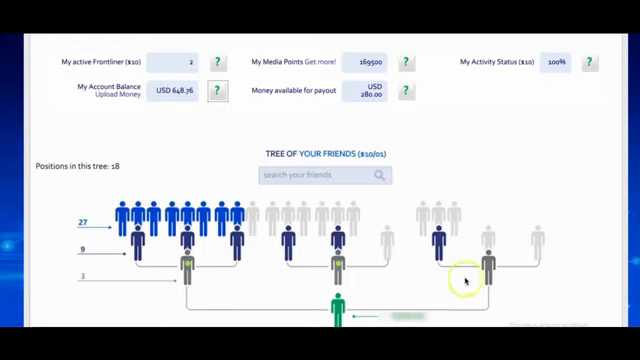
mouse_move(598, 270)
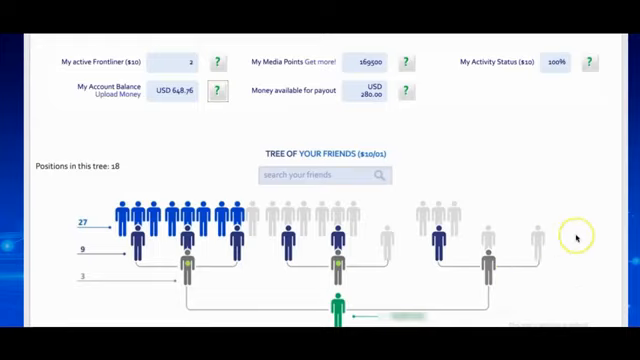
mouse_move(84, 175)
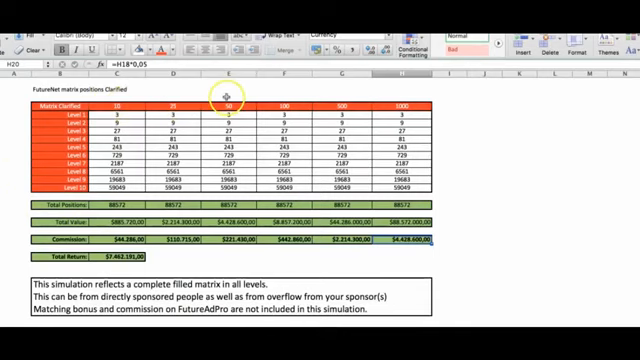
mouse_move(335, 95)
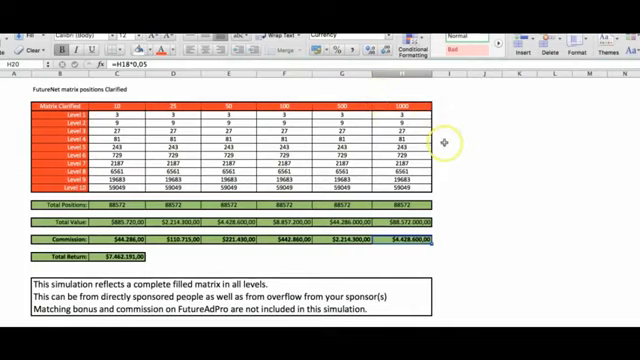
mouse_move(440, 190)
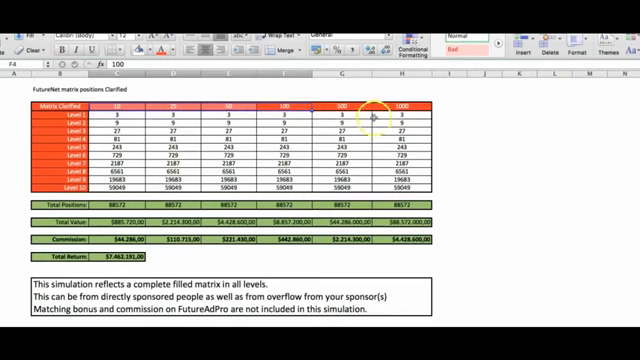
mouse_move(307, 91)
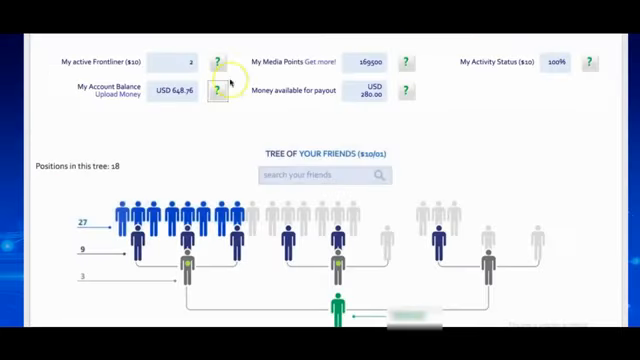
mouse_move(505, 155)
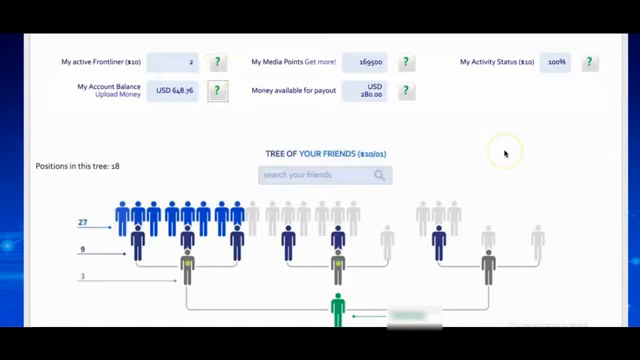
mouse_move(507, 153)
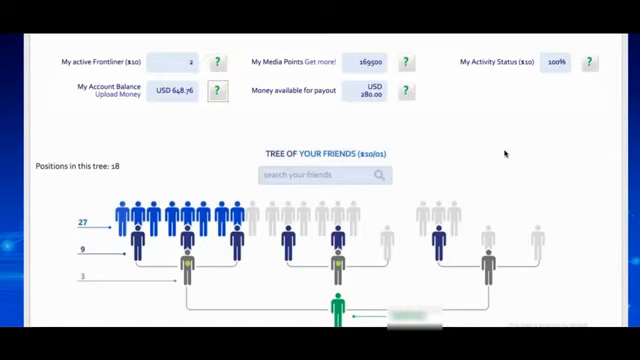
scroll("down", 3)
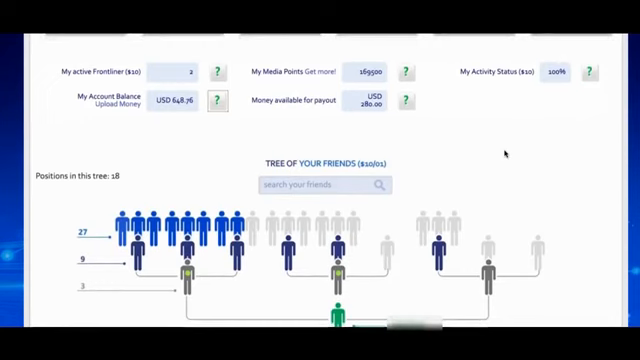
scroll("up", 3)
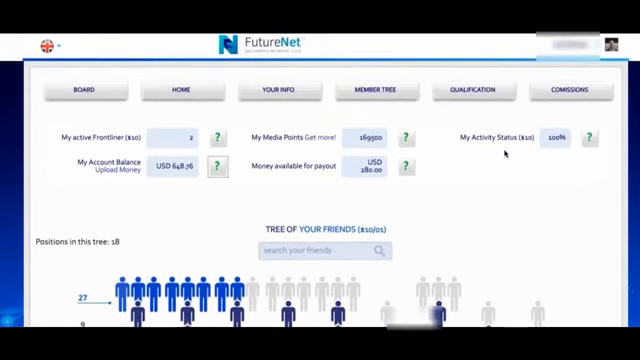
- Review the commissions revenue totals and dated earnings list, then return to the tier choice
left_click(570, 92)
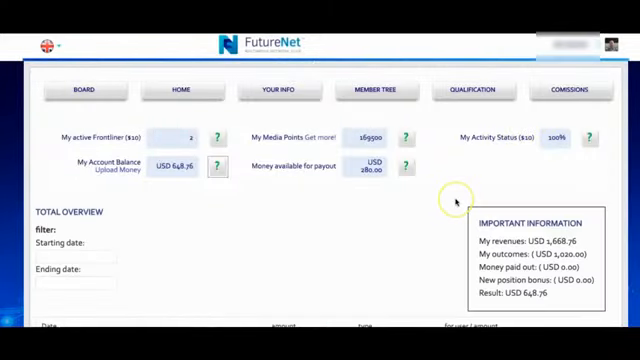
scroll("down", 3)
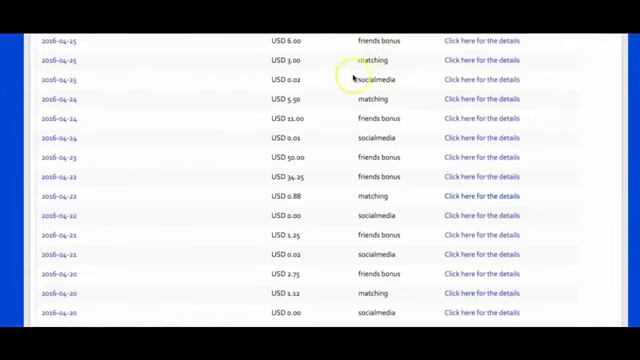
mouse_move(262, 80)
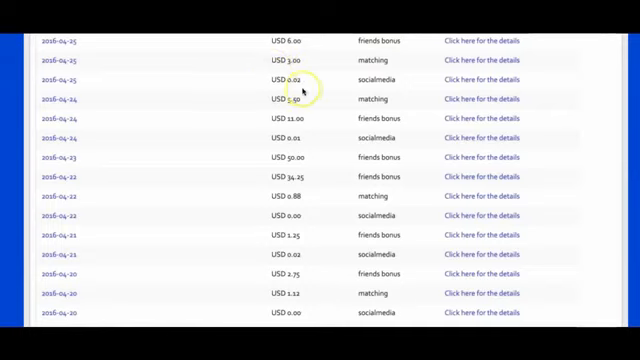
mouse_move(290, 215)
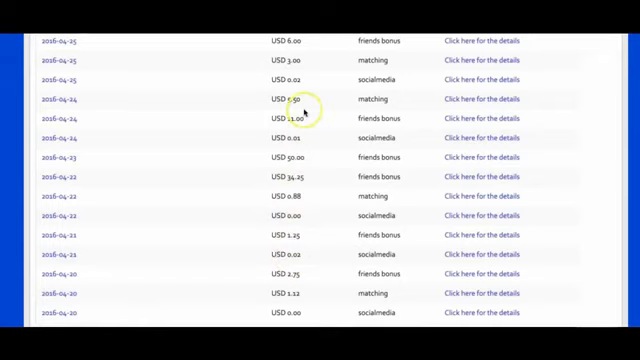
mouse_move(300, 108)
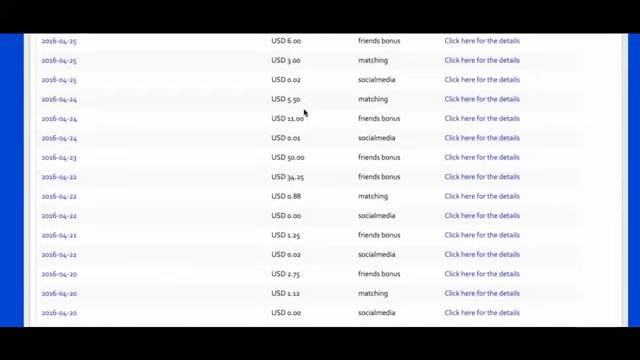
mouse_move(249, 127)
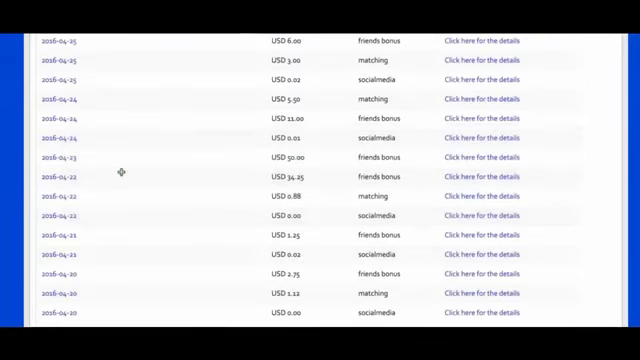
left_click(185, 91)
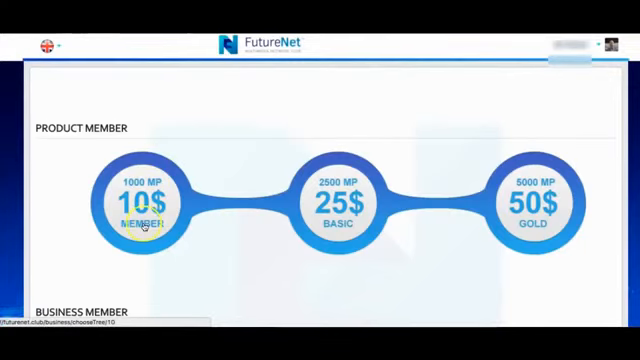
- Open the $50/01 tree showing 10 positions and USD 648.76 balance, then scroll up
left_click(144, 205)
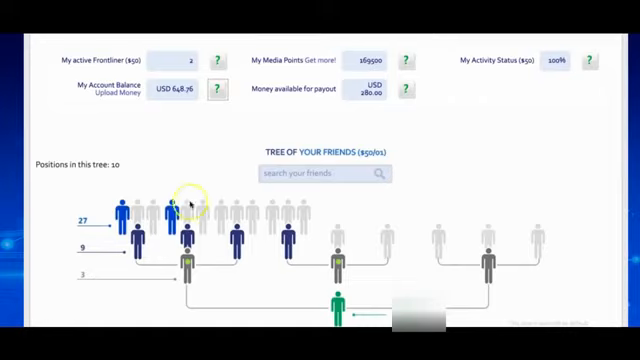
mouse_move(115, 300)
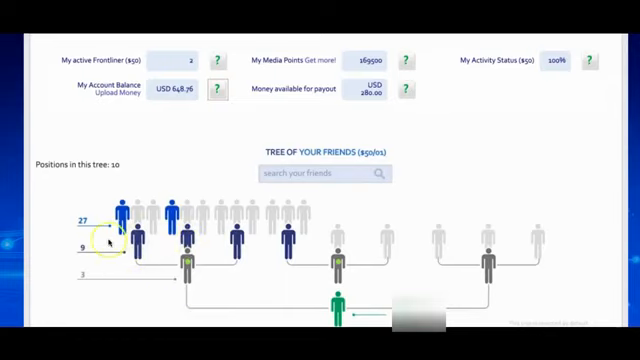
mouse_move(158, 170)
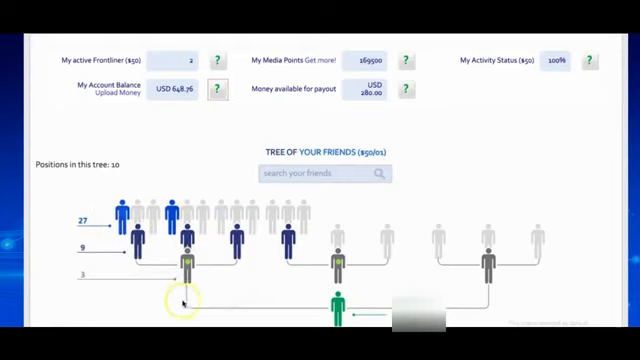
mouse_move(285, 200)
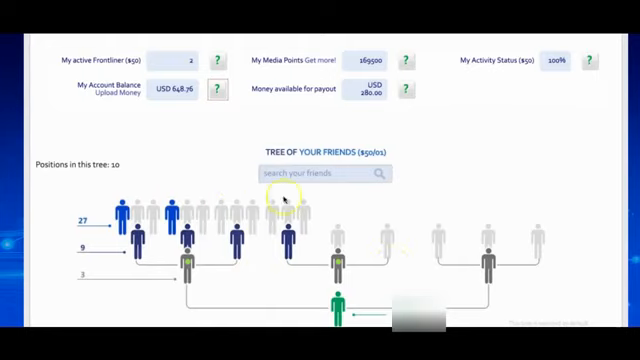
mouse_move(435, 215)
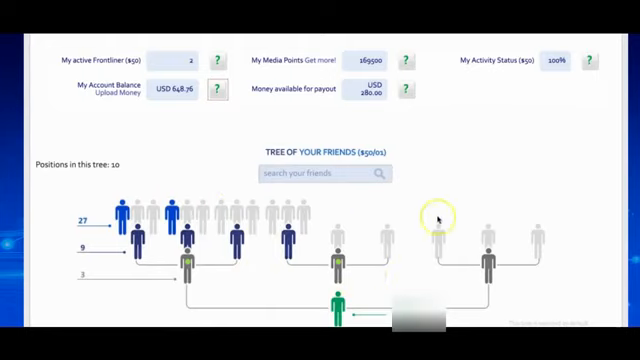
mouse_move(565, 248)
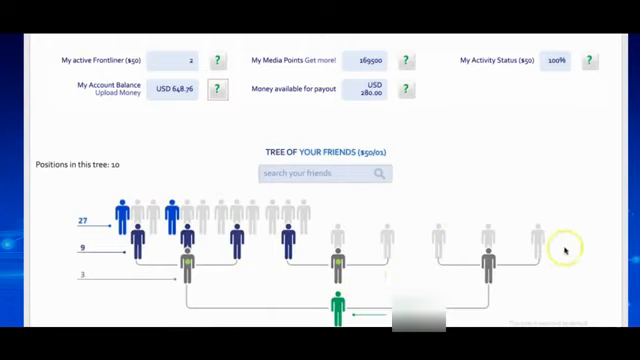
mouse_move(500, 185)
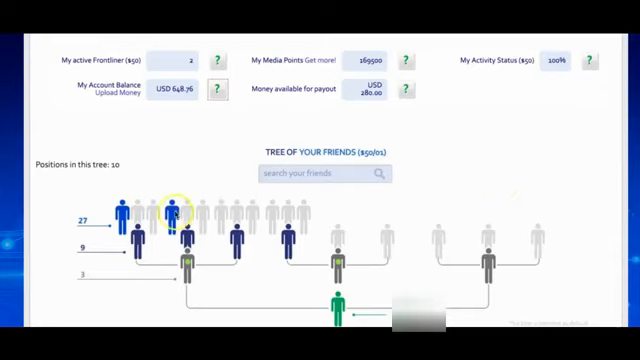
scroll("up", 3)
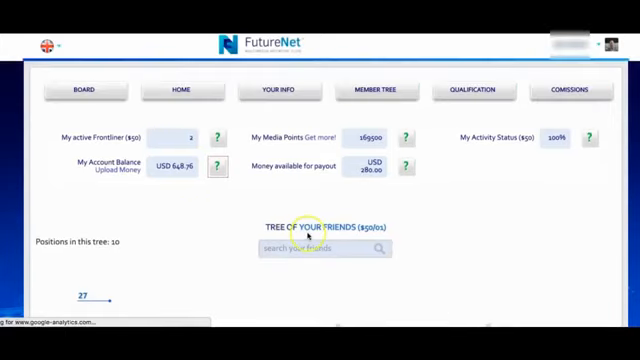
- Scroll down the drilled-in $50 position to show its three empty positions beneath
scroll("down", 3)
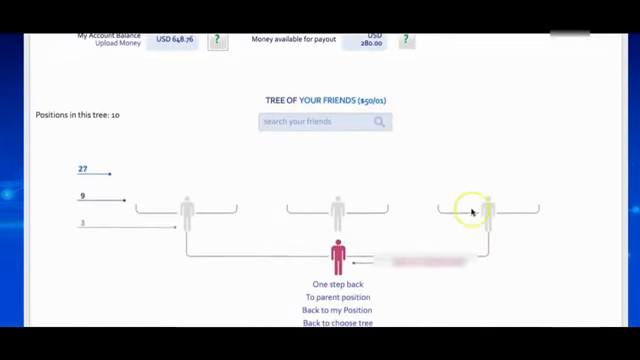
mouse_move(445, 176)
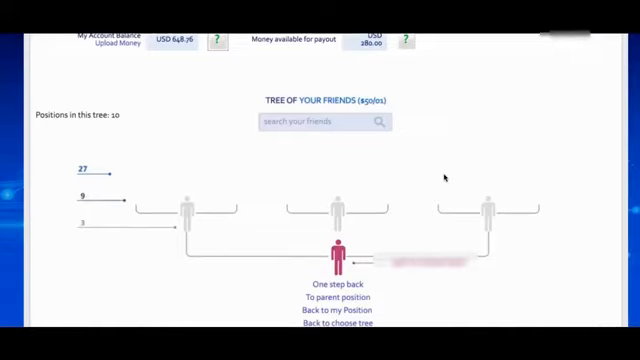
mouse_move(228, 289)
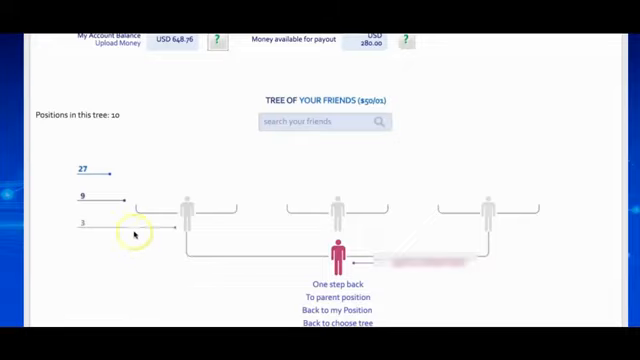
mouse_move(195, 203)
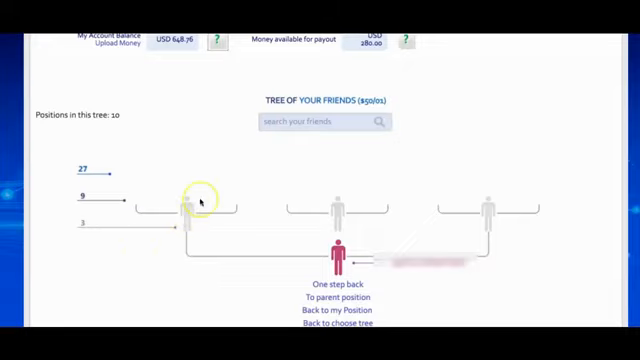
mouse_move(430, 180)
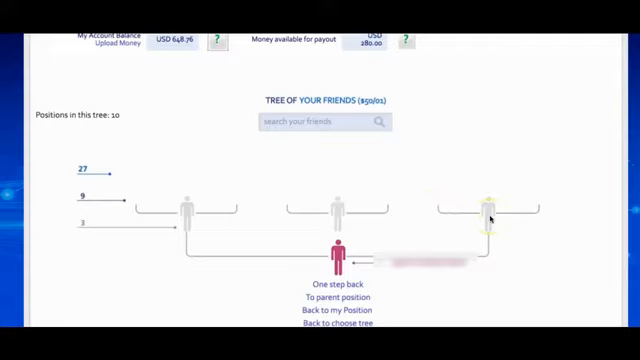
mouse_move(122, 143)
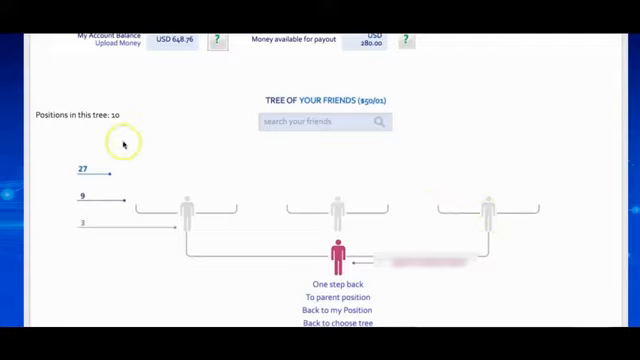
mouse_move(286, 181)
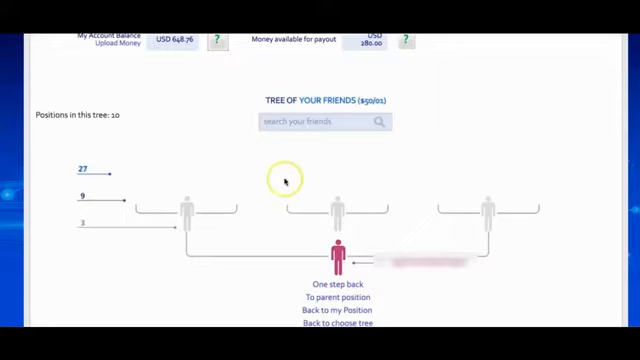
mouse_move(443, 180)
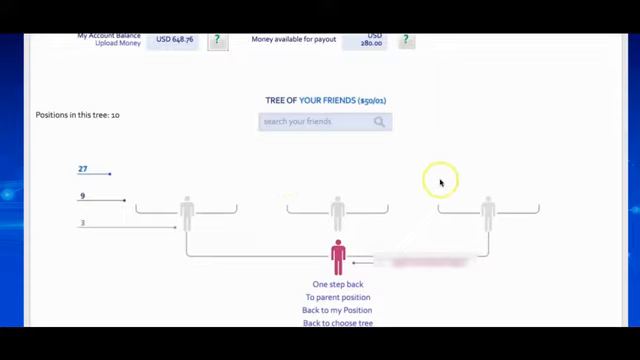
mouse_move(315, 155)
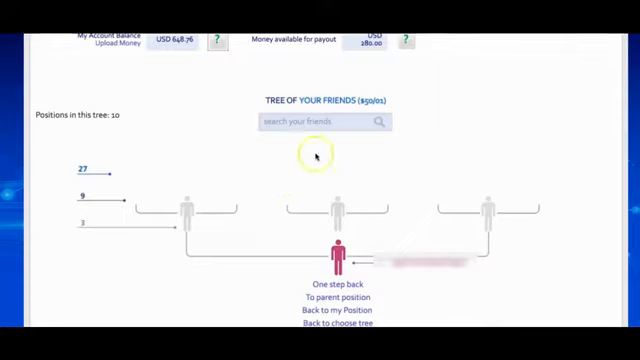
mouse_move(267, 141)
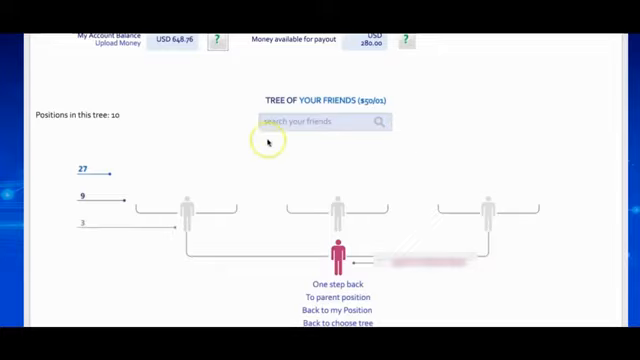
mouse_move(422, 170)
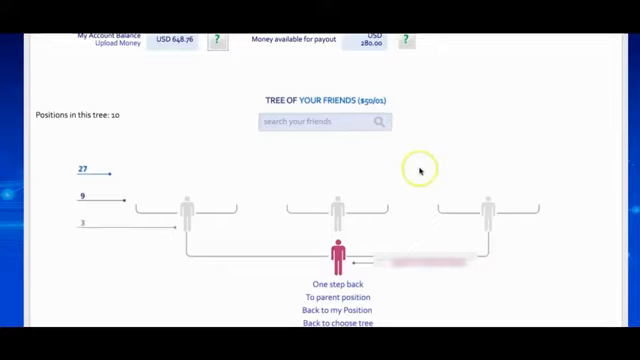
mouse_move(545, 190)
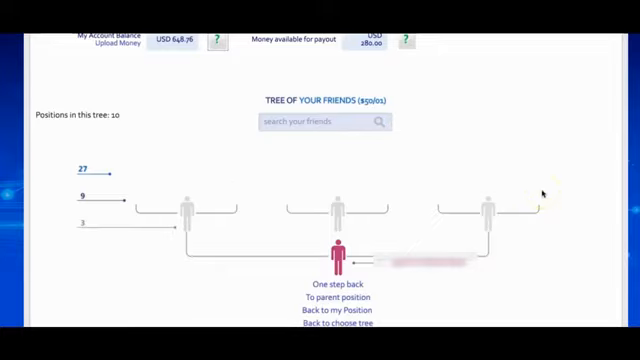